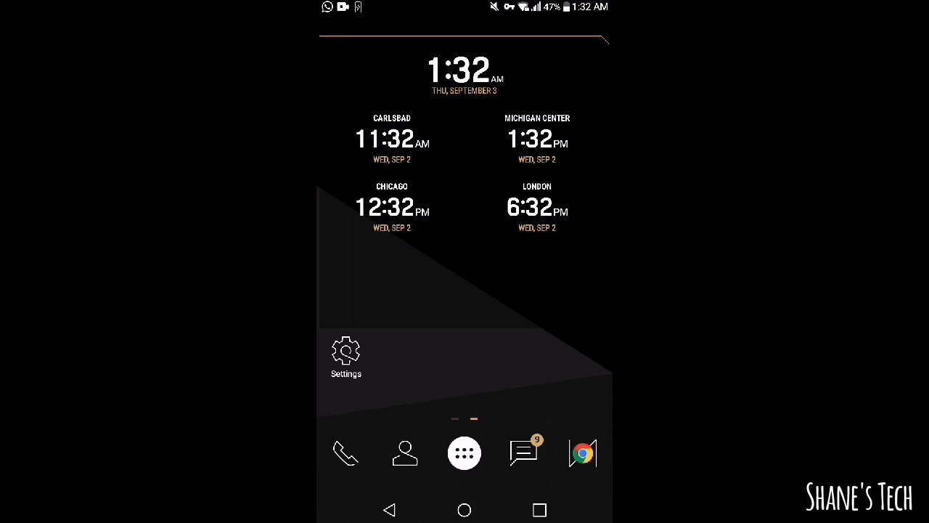
# Navigate from the home screen through Settings and Tethering to the Wi-Fi hotspot page
pyautogui.click(346, 350)
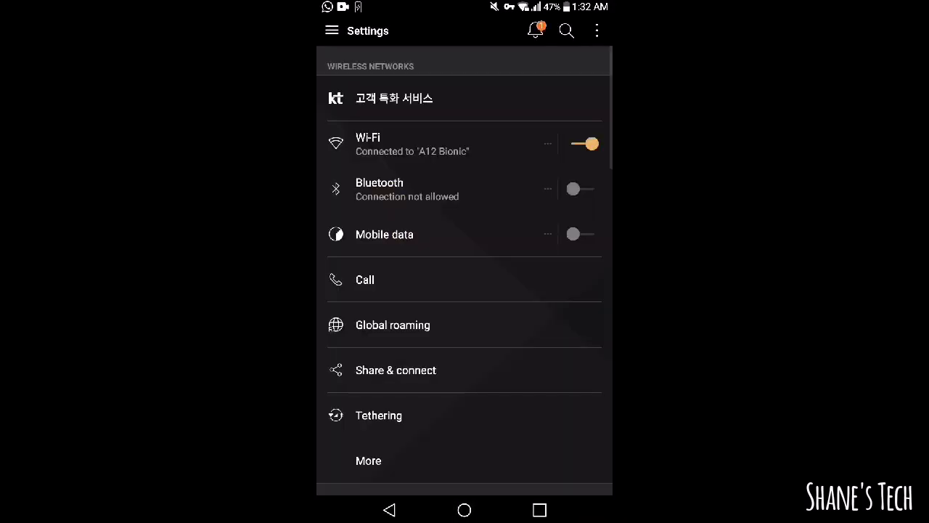
pyautogui.click(377, 415)
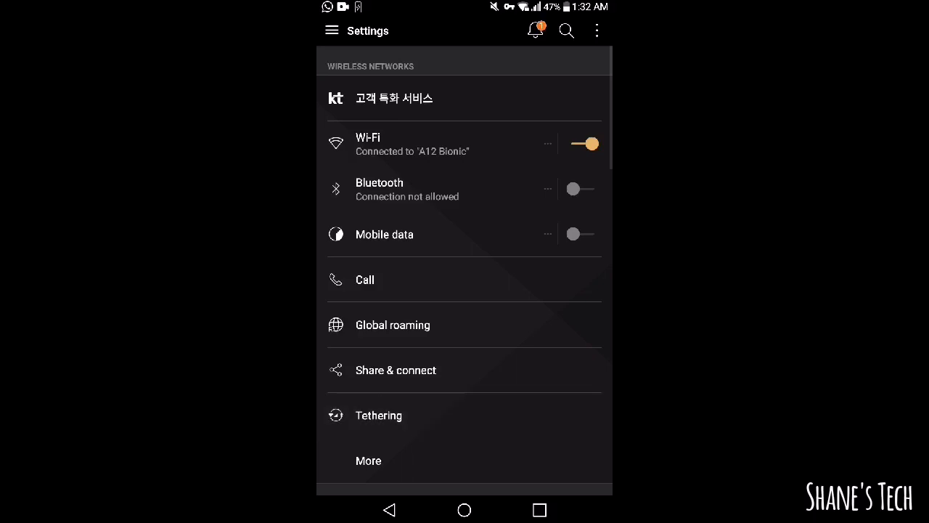
pyautogui.click(378, 415)
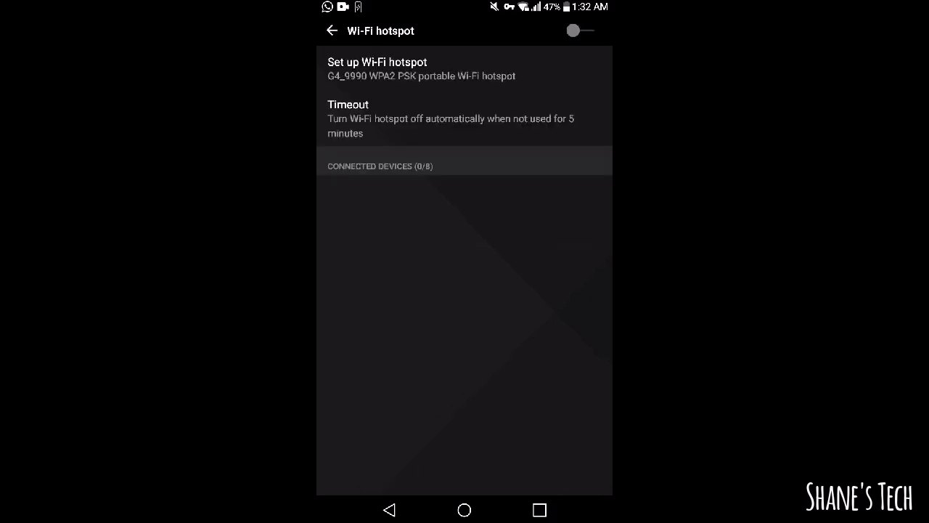
# Enter Set up Wi-Fi hotspot and enable Show advanced options in the form
pyautogui.click(378, 68)
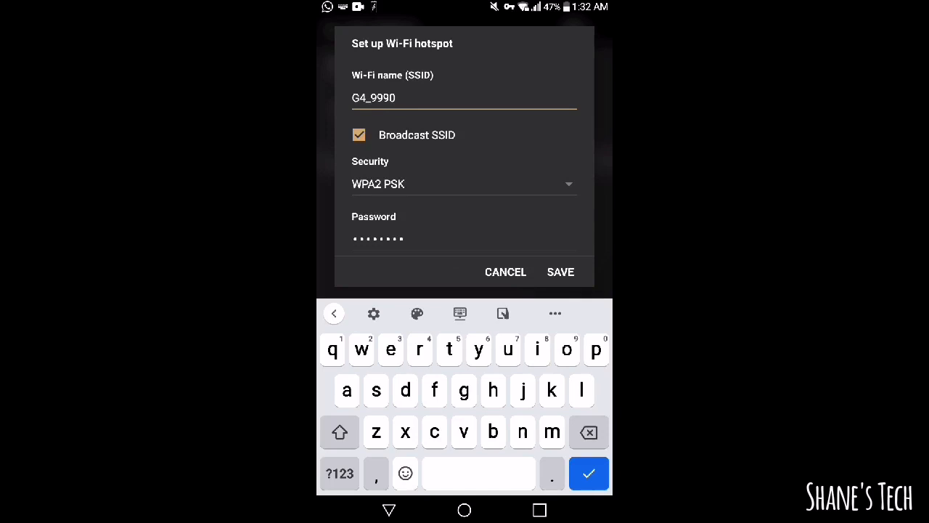
pyautogui.scroll(-3)
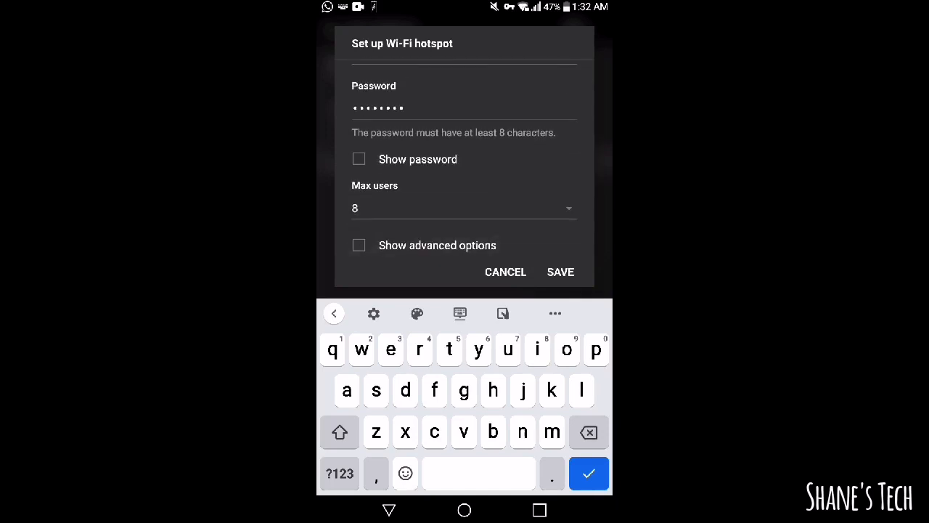
pyautogui.click(358, 244)
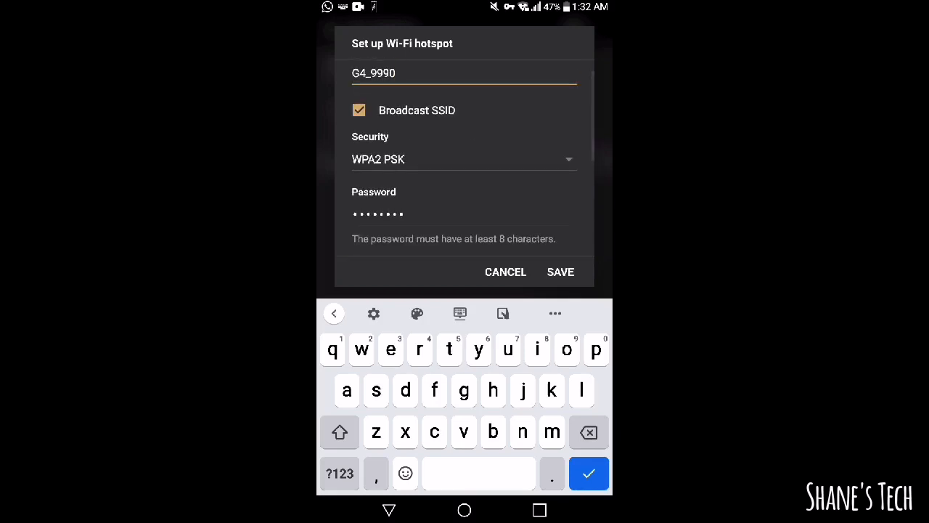
pyautogui.scroll(-3)
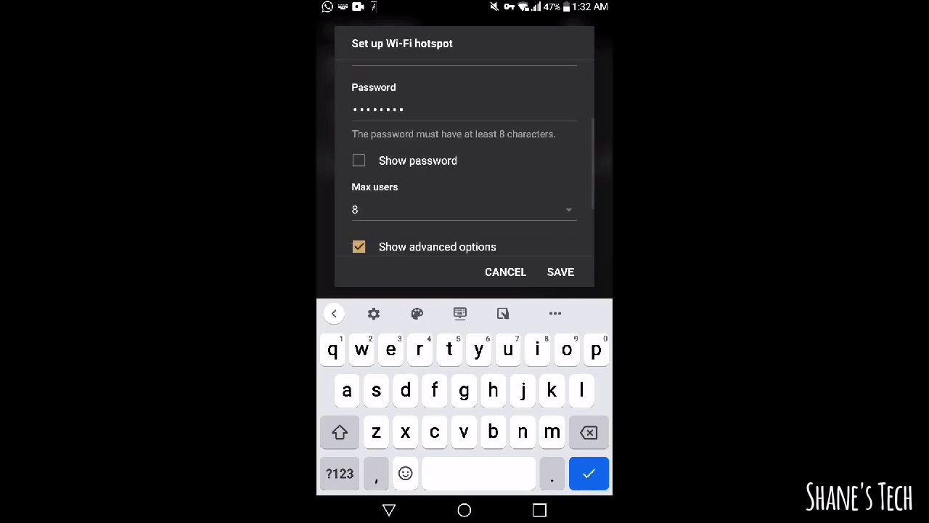
# Set the Broadcast channel to 5GHz and save the hotspot setup
pyautogui.scroll(-3)
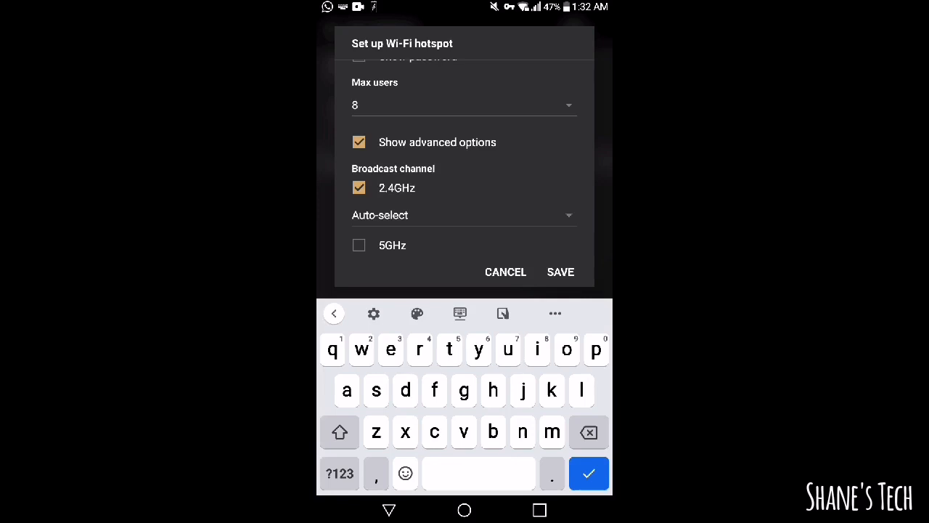
pyautogui.click(359, 243)
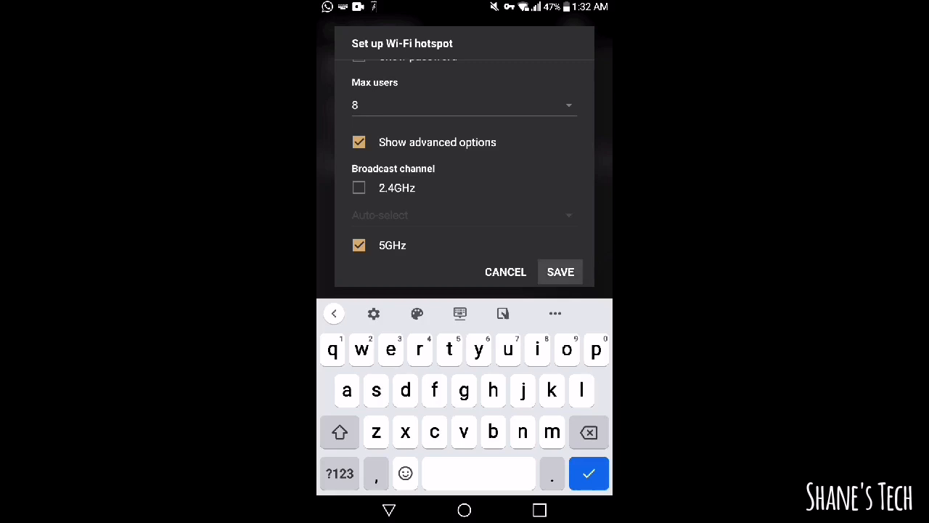
pyautogui.click(560, 271)
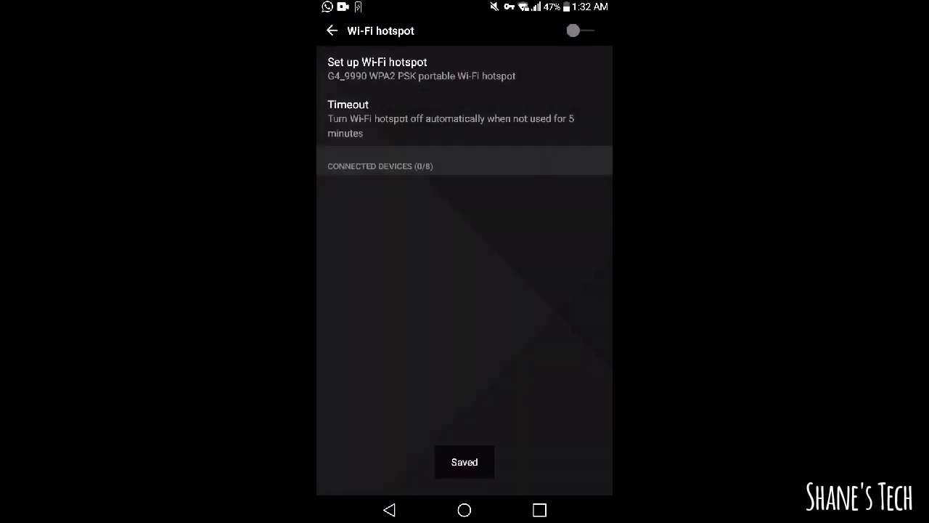